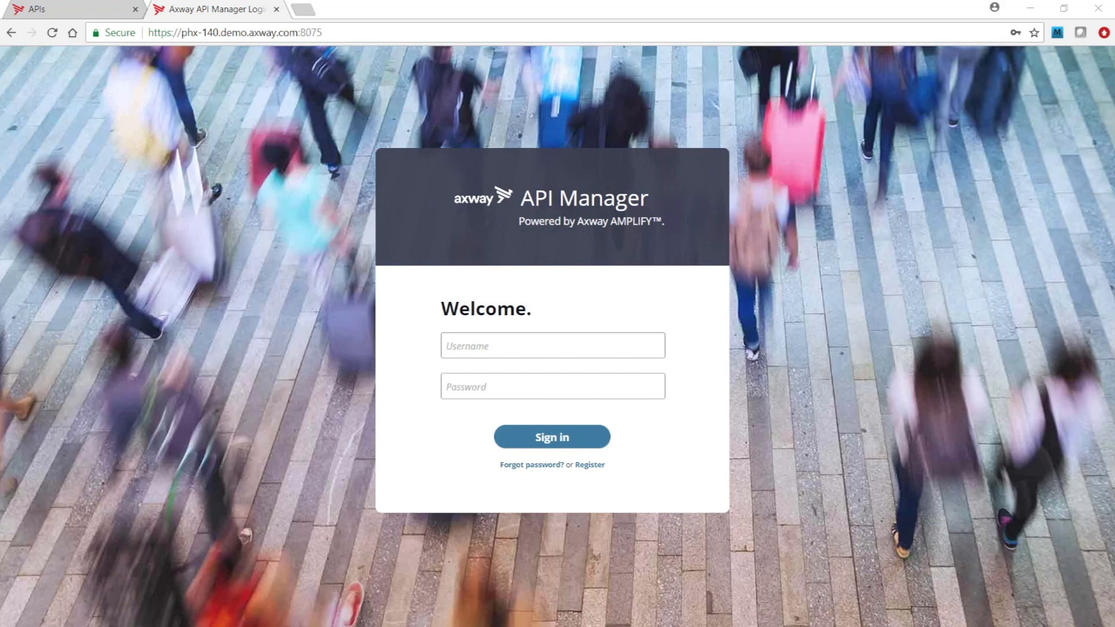
- Log in to API Manager with the suggested 'apiad…' admin username and password
type("apiad")
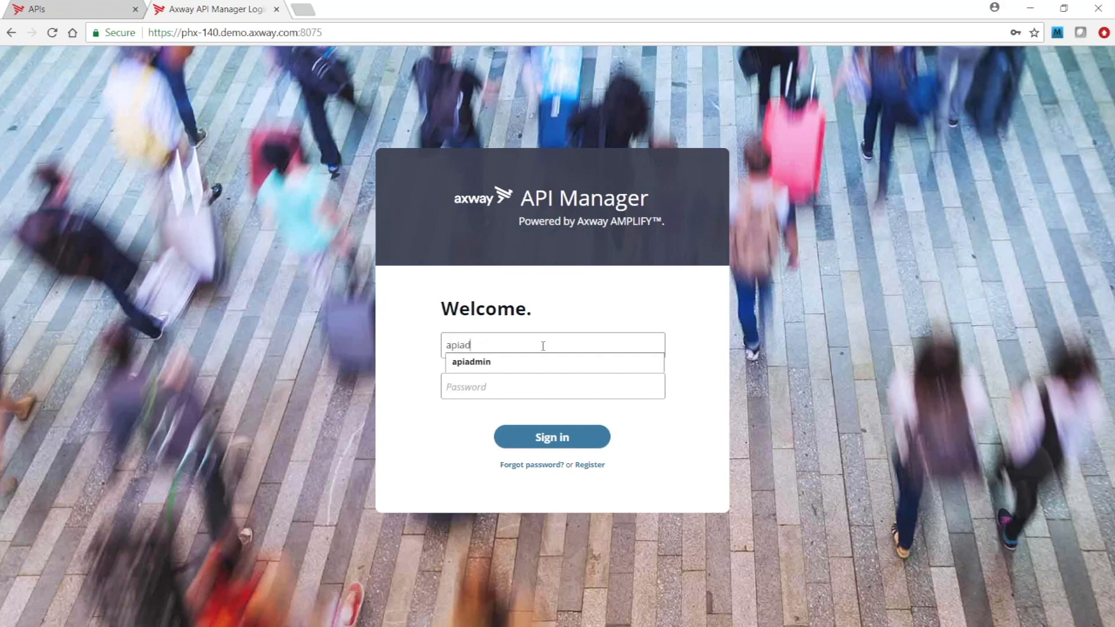
left_click(471, 361)
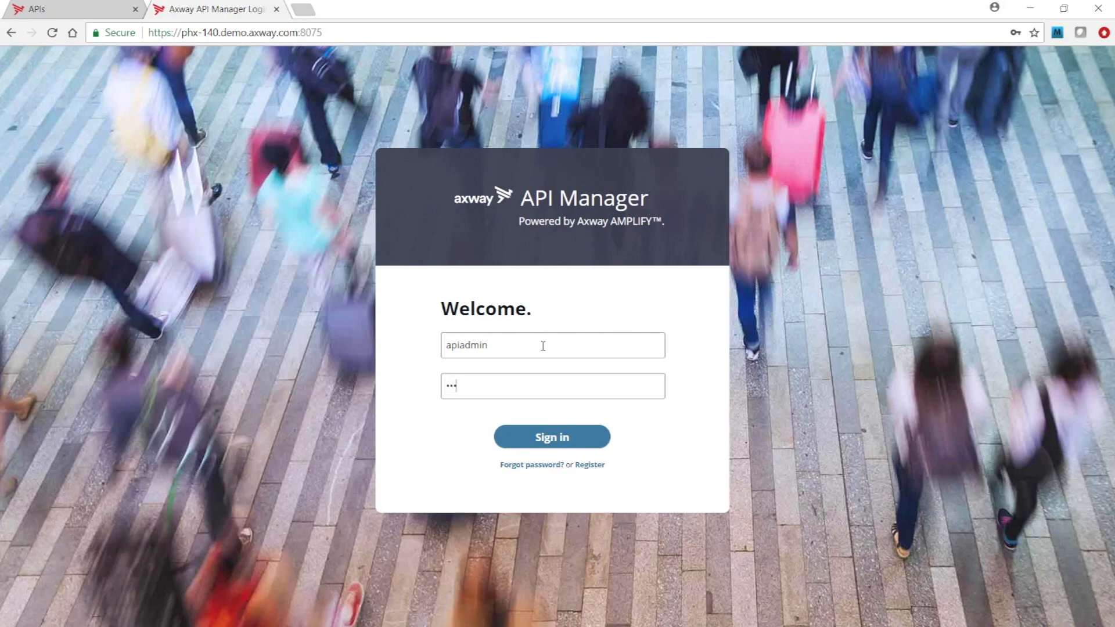
type("password")
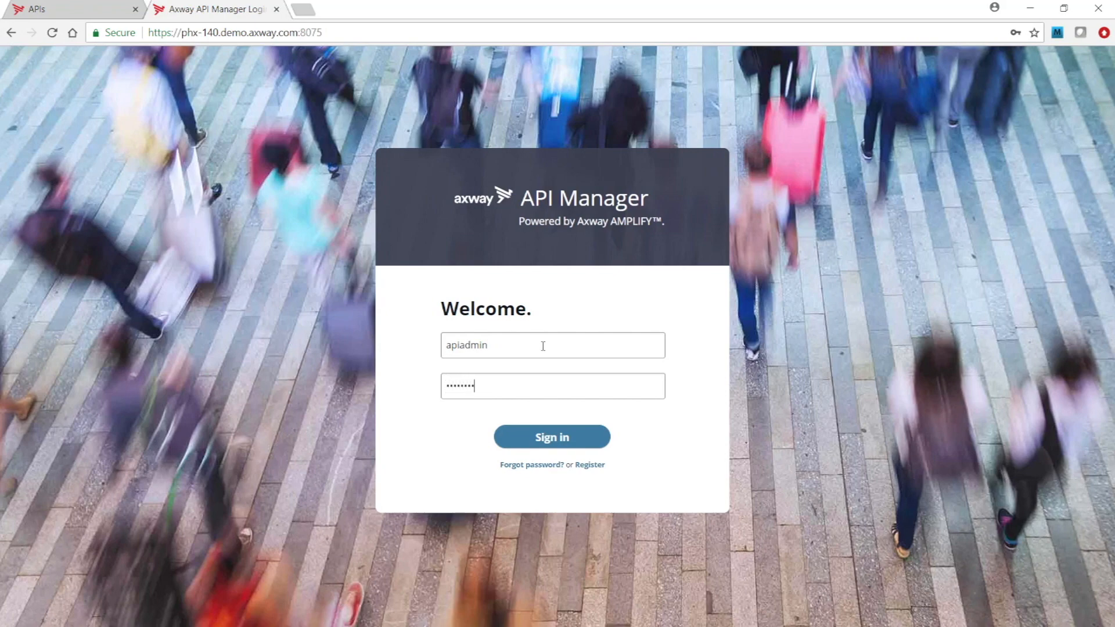
left_click(551, 437)
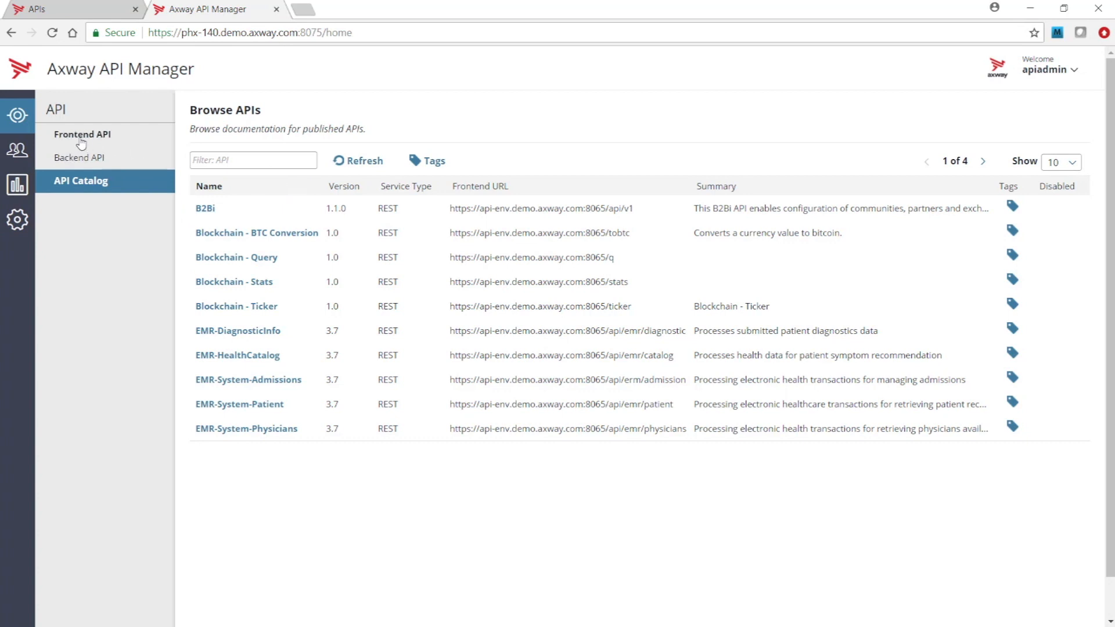
- Open the Blockchain - Ticker entry from the Frontend API list
left_click(83, 134)
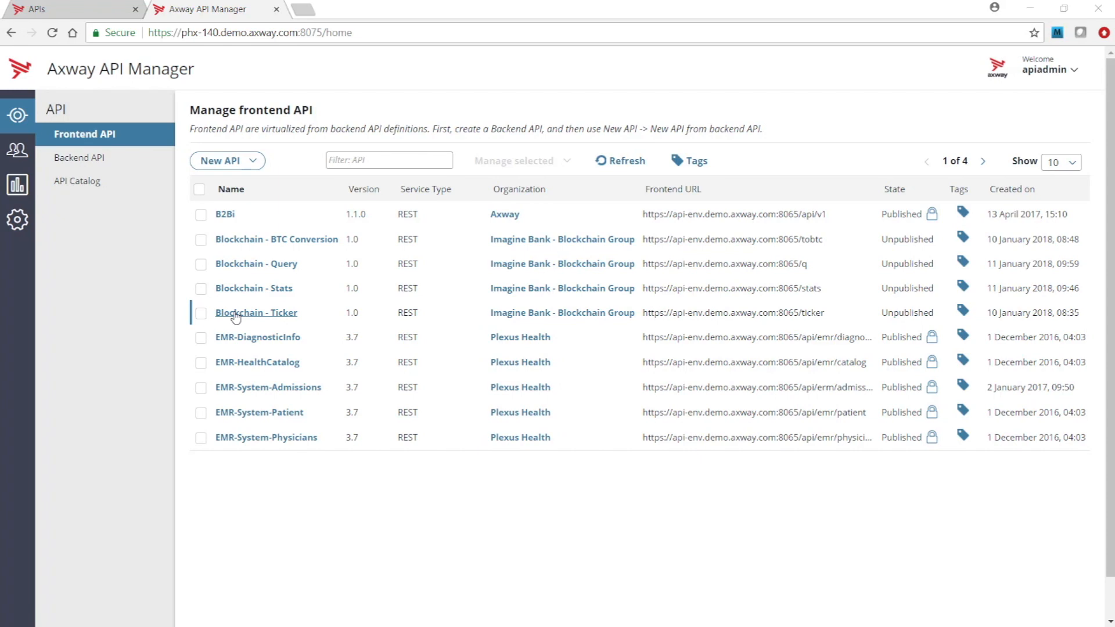
left_click(255, 313)
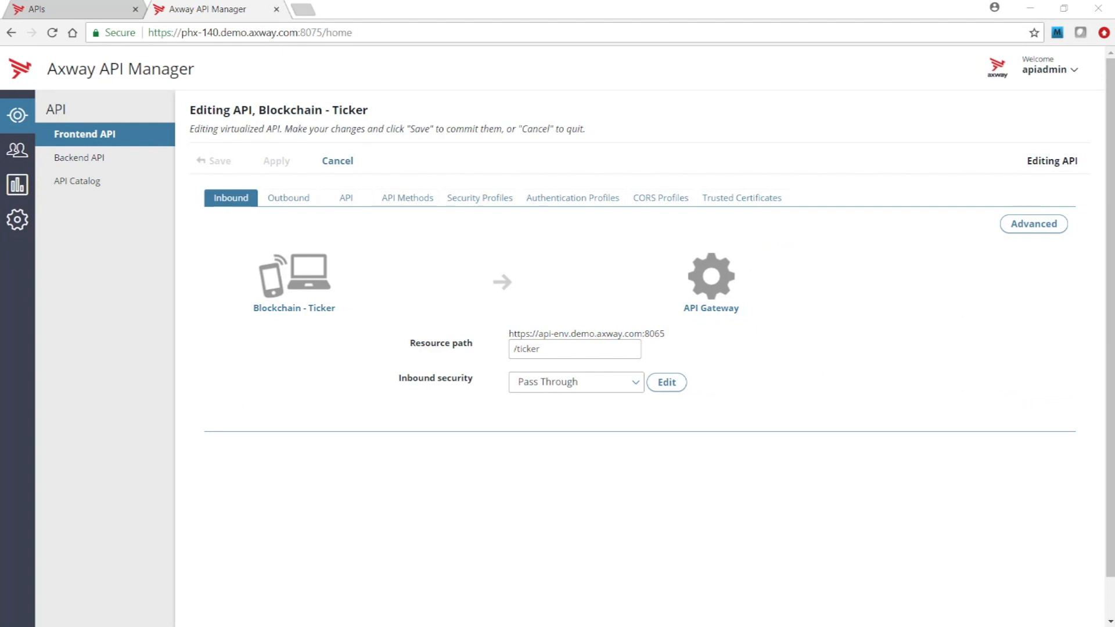
mouse_move(648, 377)
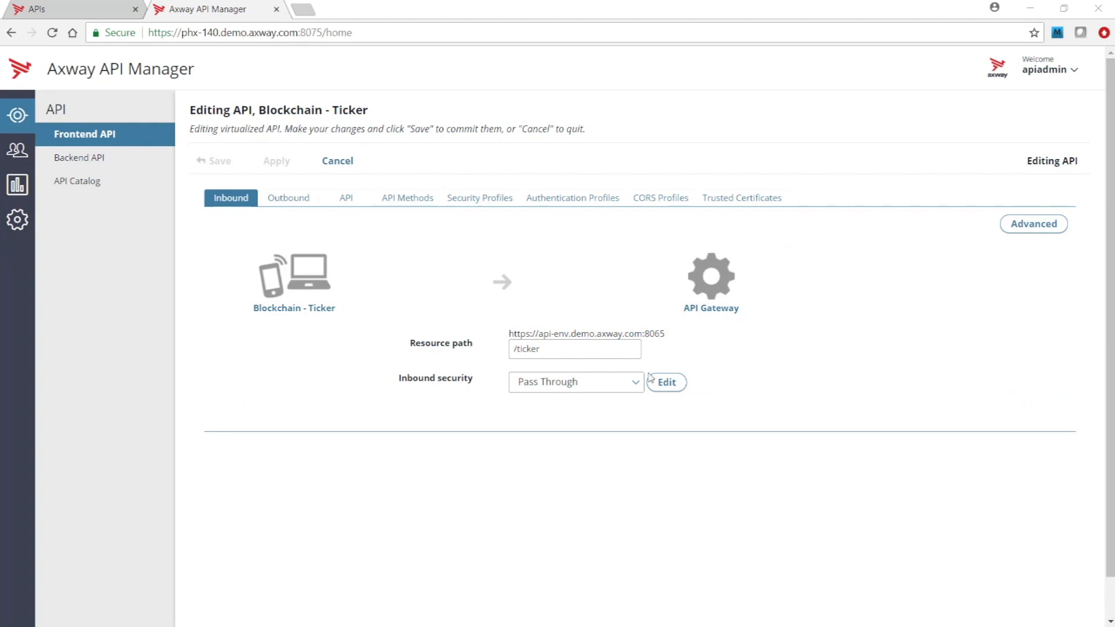
- Switch Ticker's inbound security to API Key (KeyId request header) and save
left_click(574, 382)
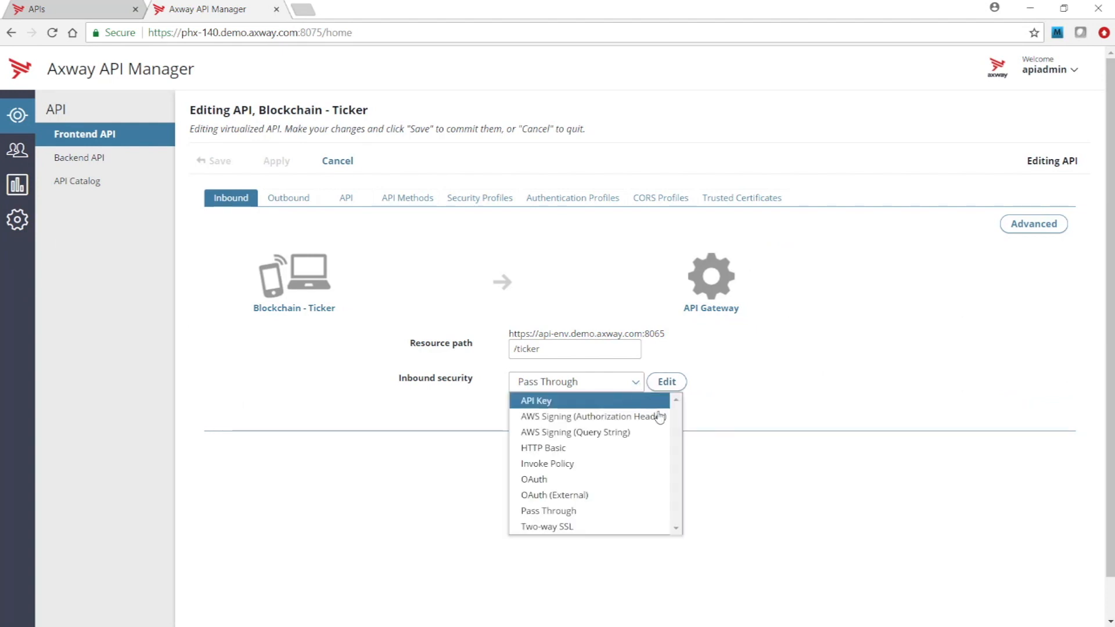
mouse_move(637, 519)
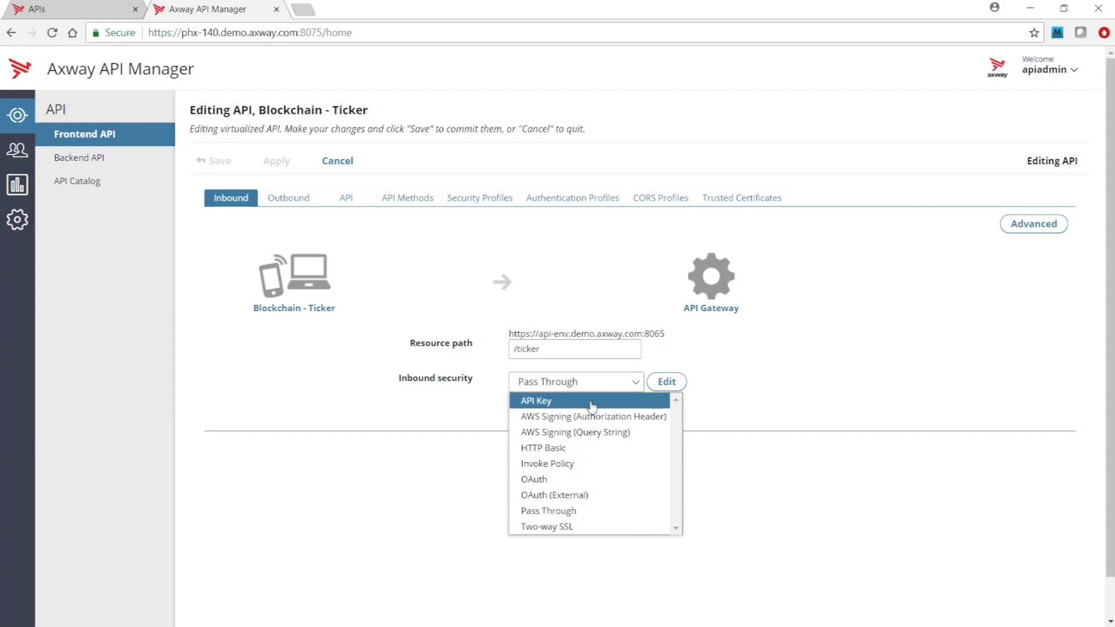
left_click(535, 400)
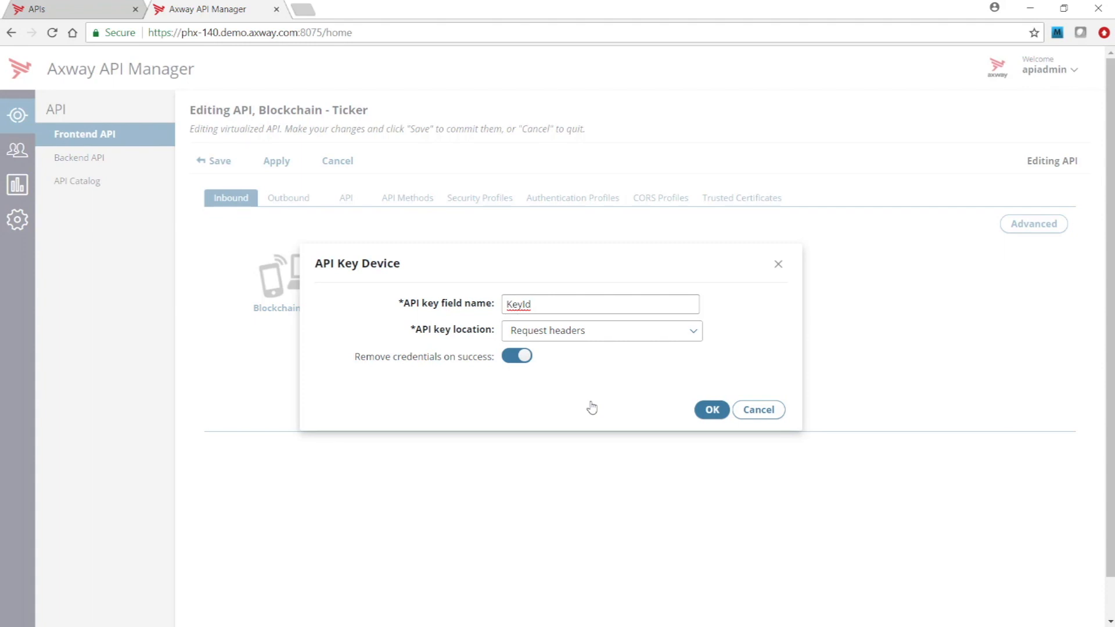
left_click(711, 409)
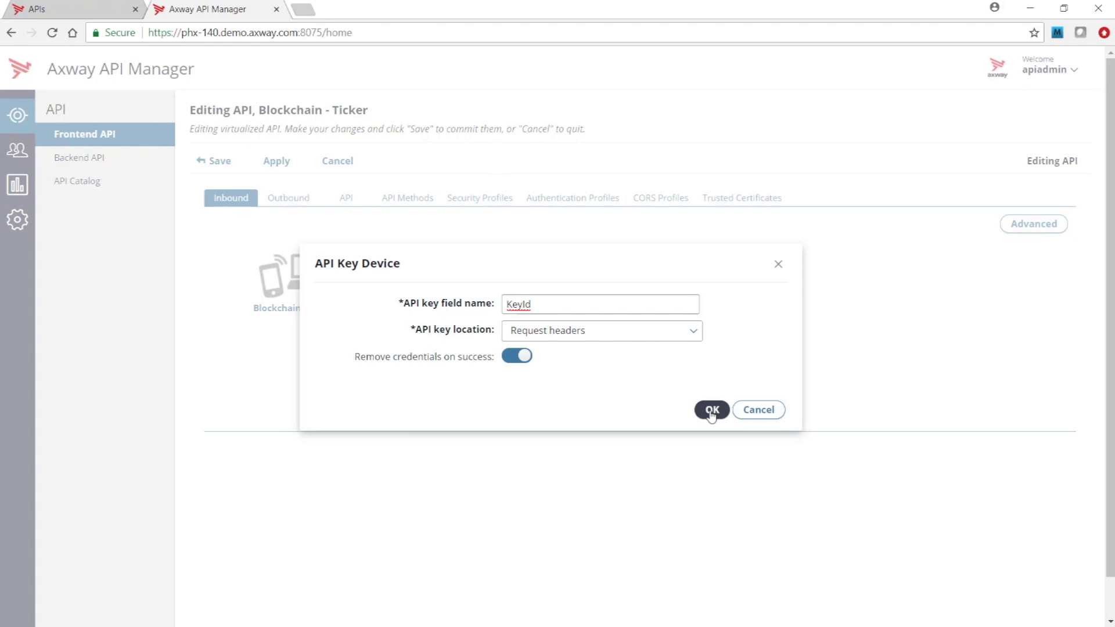
left_click(711, 410)
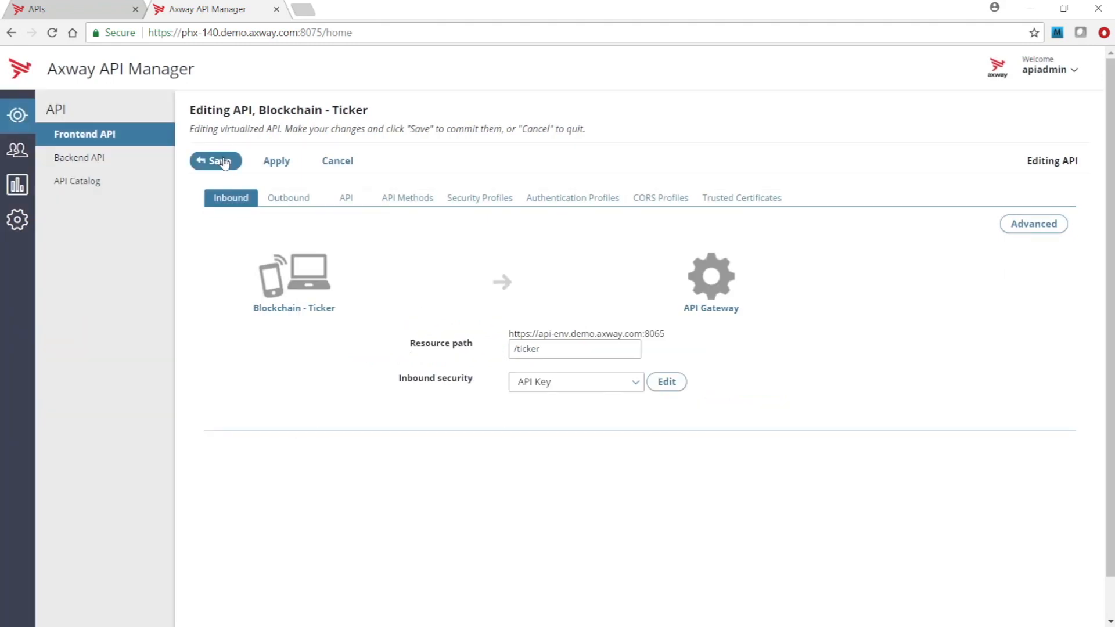
left_click(215, 160)
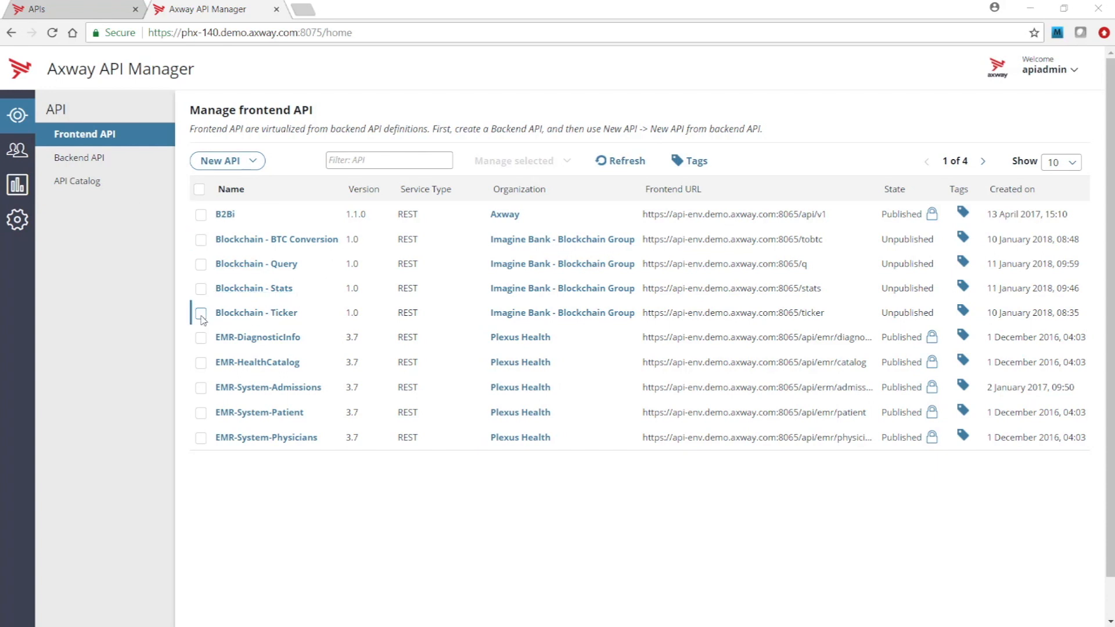
- Select Blockchain - Ticker and publish it via Manage selected > Publish
left_click(201, 313)
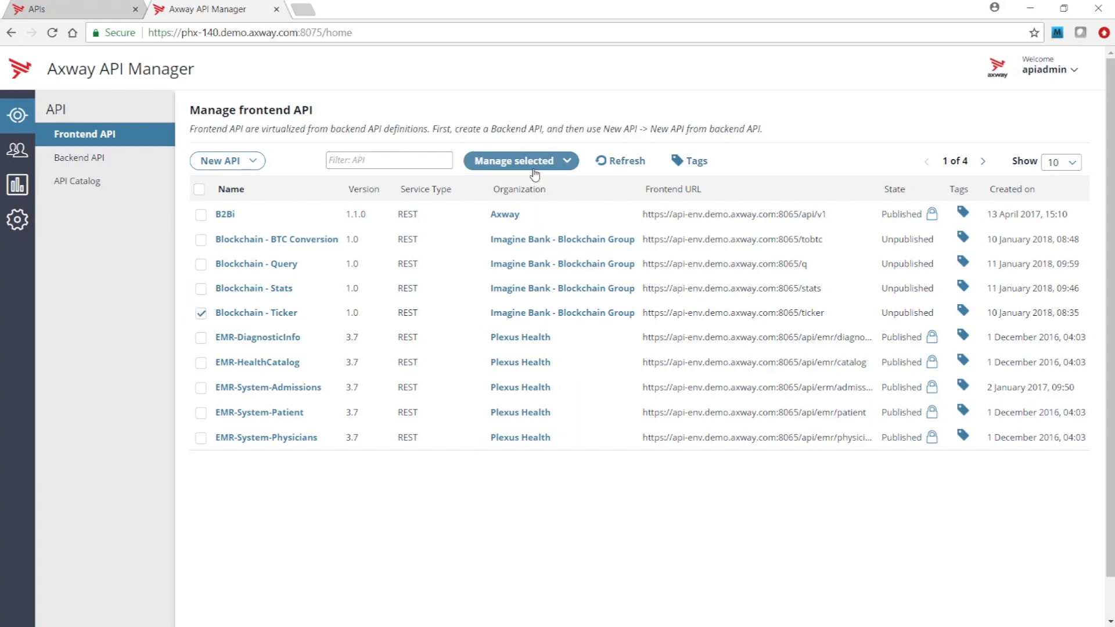
left_click(522, 160)
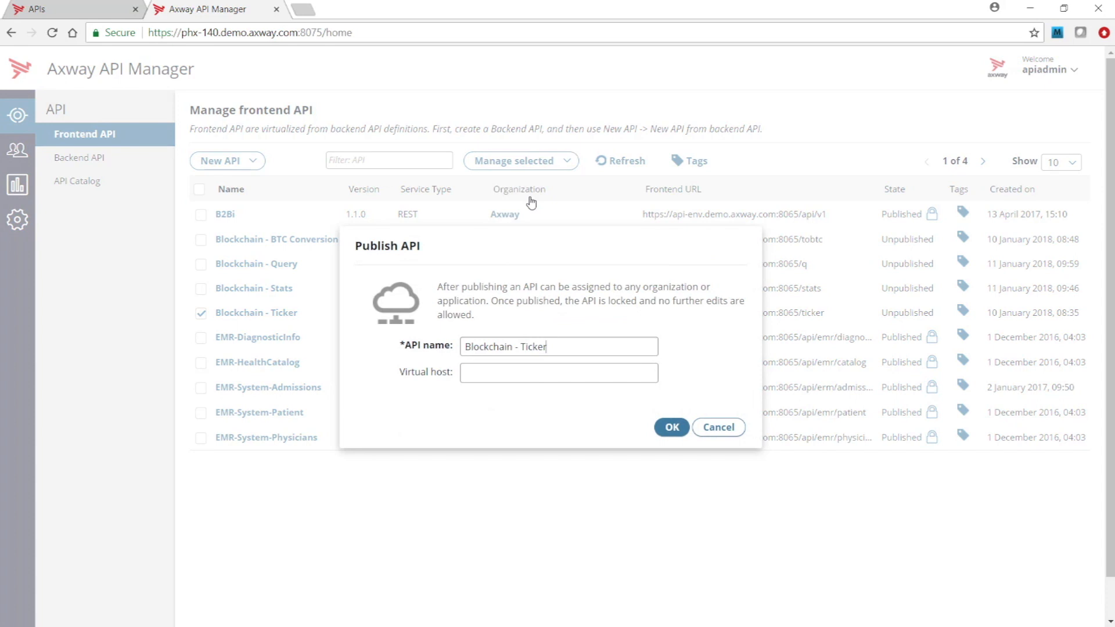
left_click(718, 427)
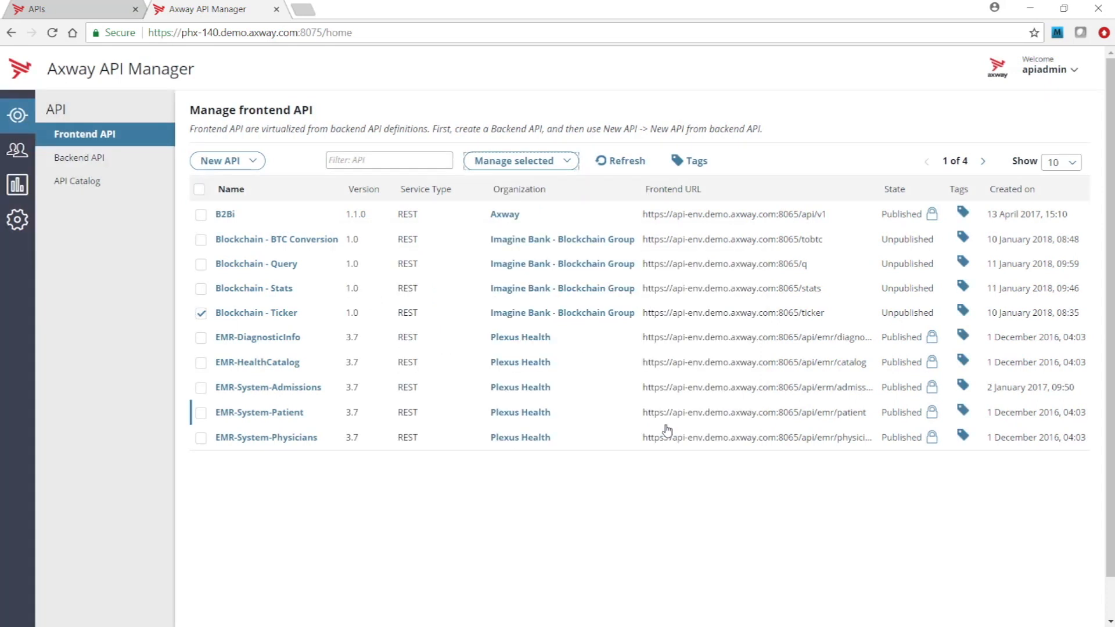
left_click(200, 313)
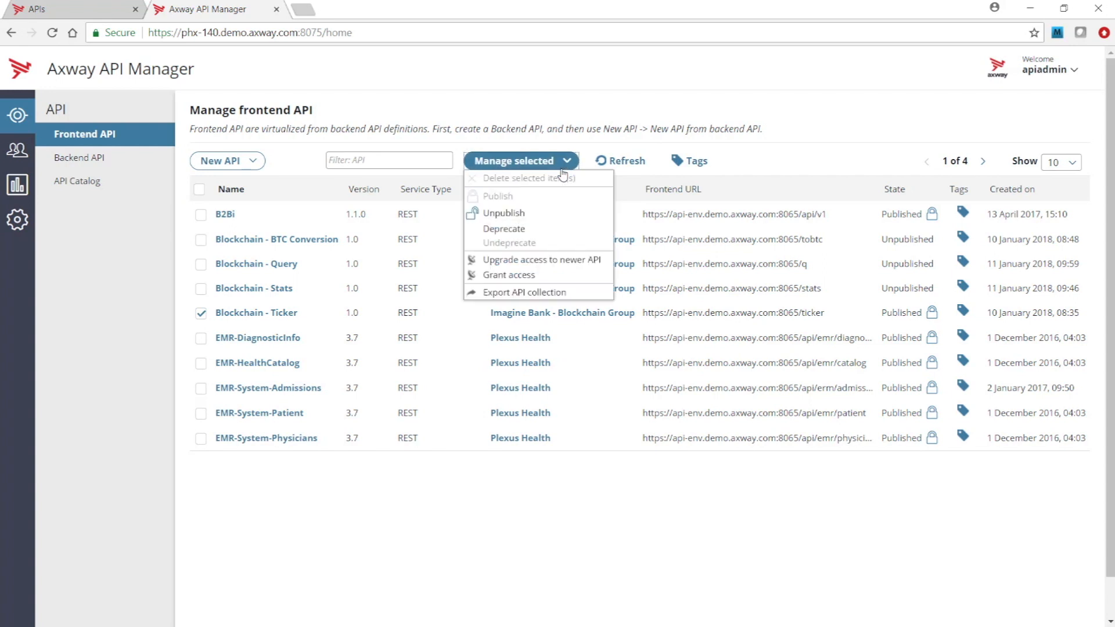
mouse_move(509, 275)
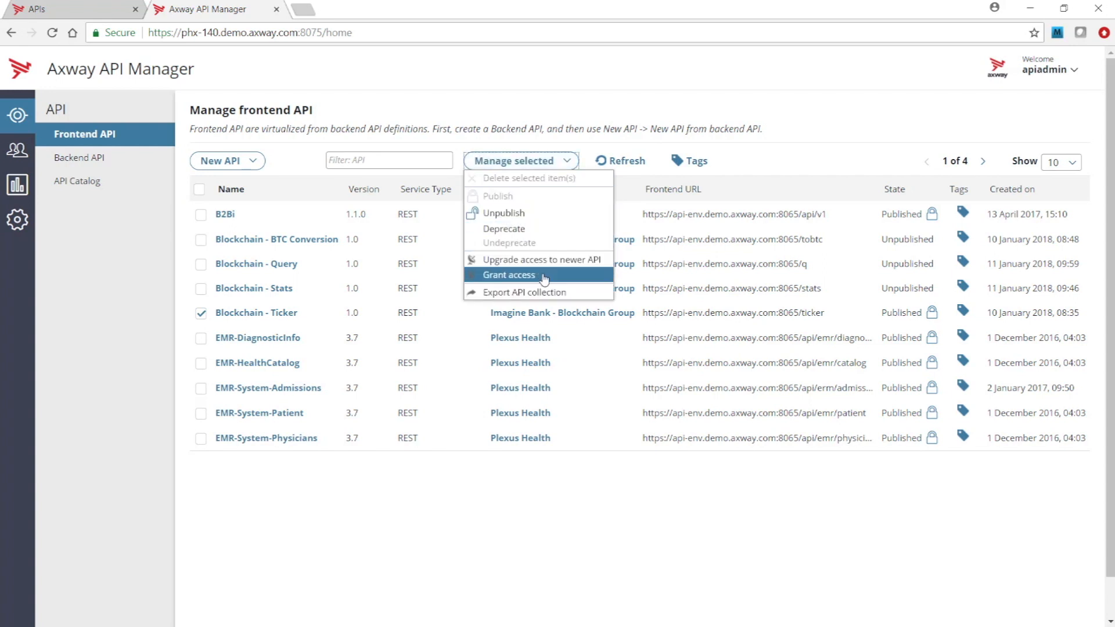
- Grant the FinTech organization access to Blockchain - Ticker and dismiss the confirmation
left_click(507, 275)
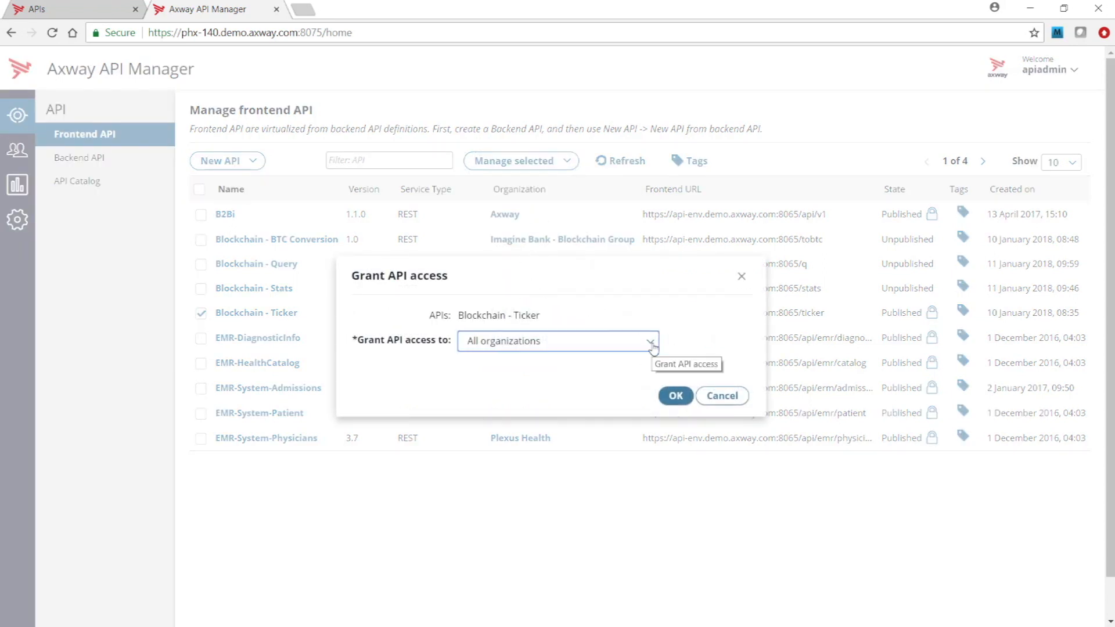
left_click(557, 341)
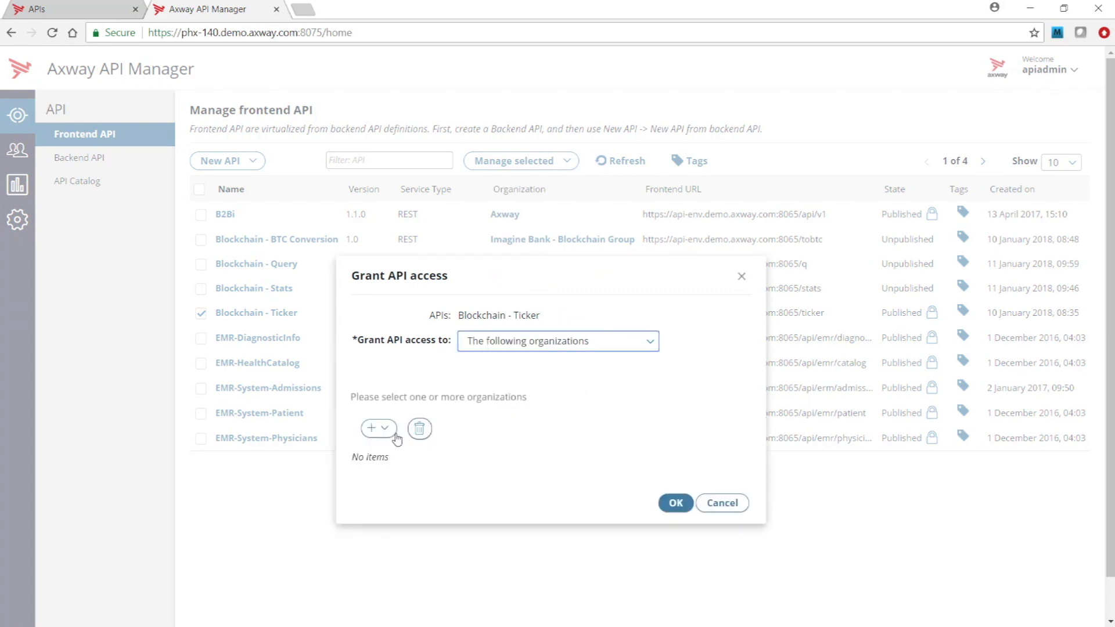
left_click(371, 428)
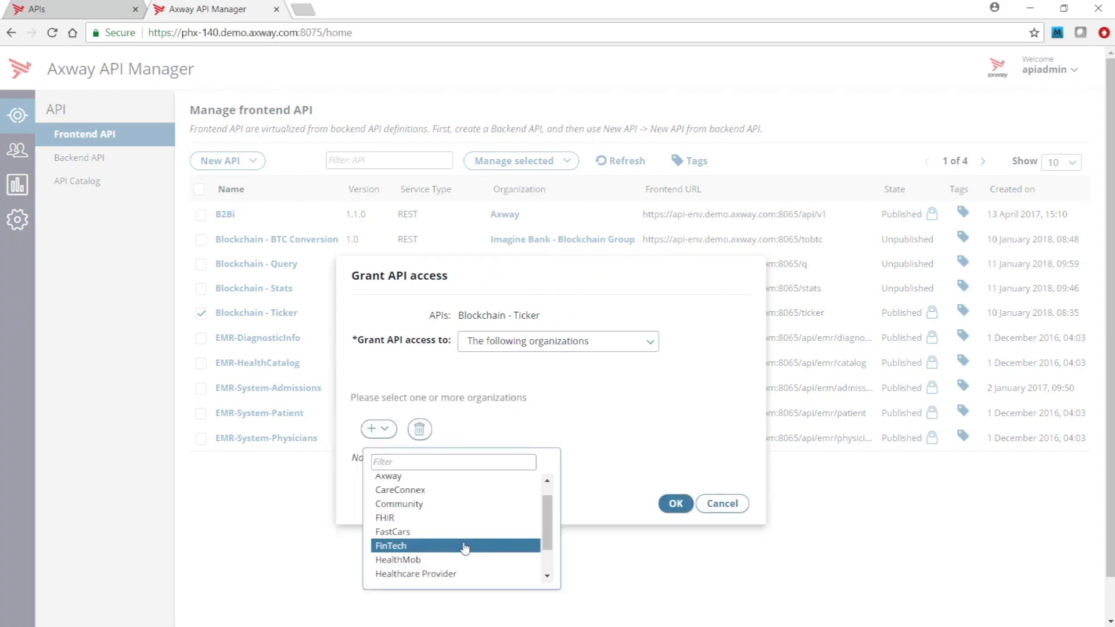
left_click(390, 546)
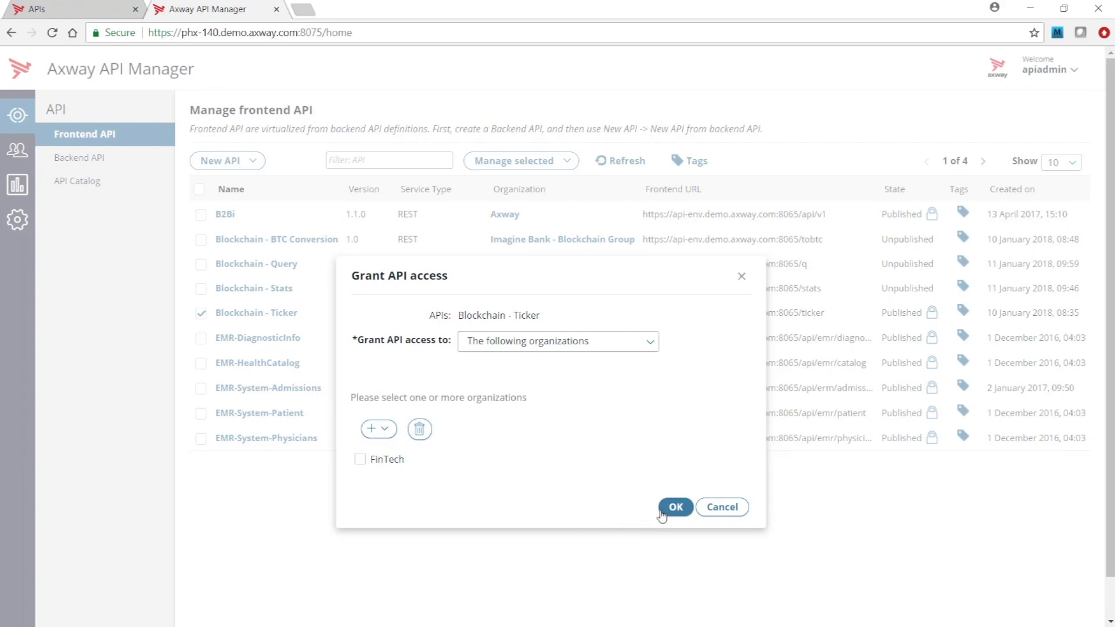
left_click(674, 507)
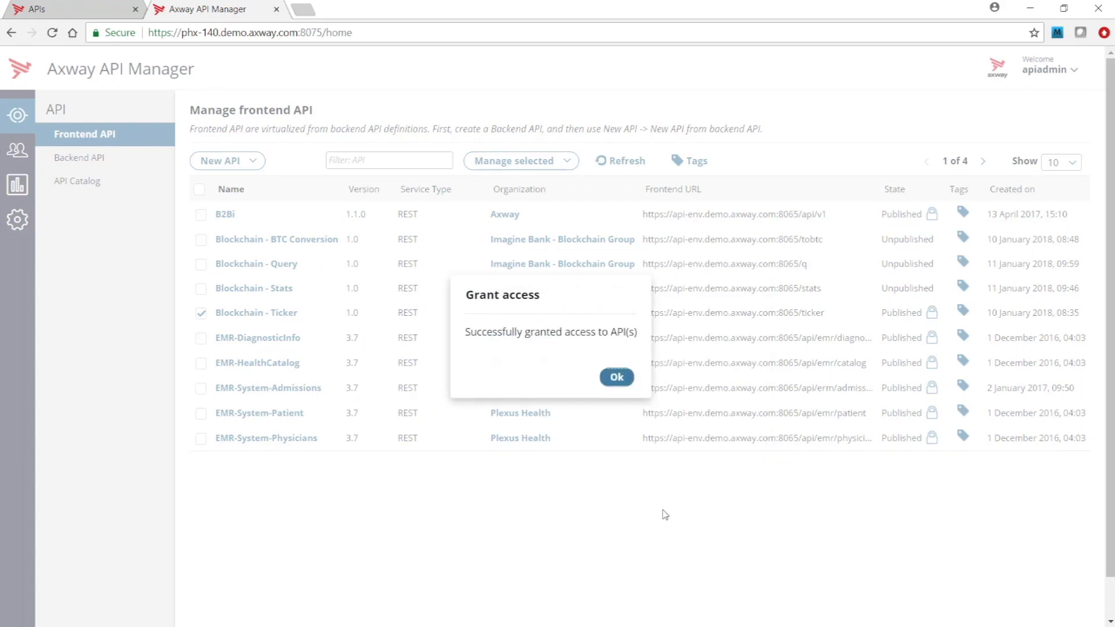
left_click(614, 376)
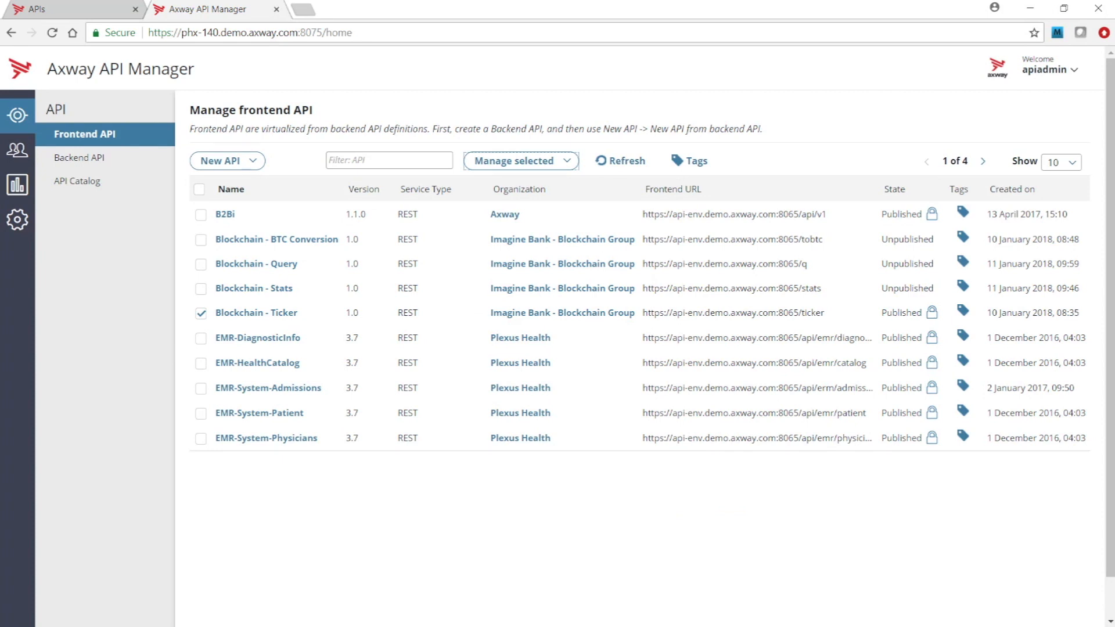
- Sign in to the portal with the saved FinTech login and open APIs
left_click(71, 9)
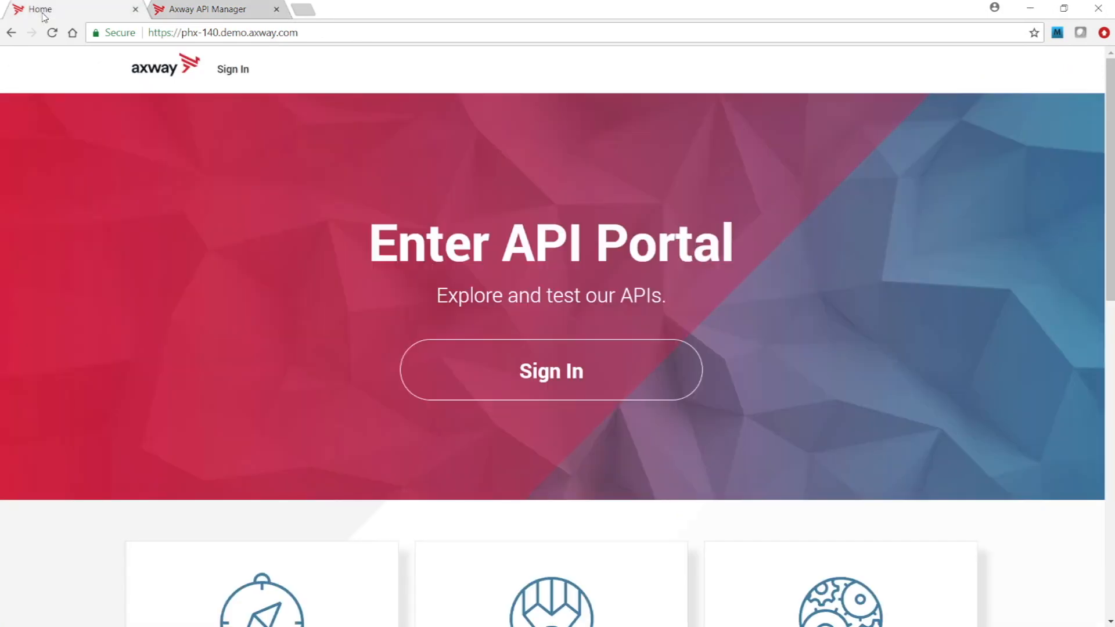
left_click(233, 69)
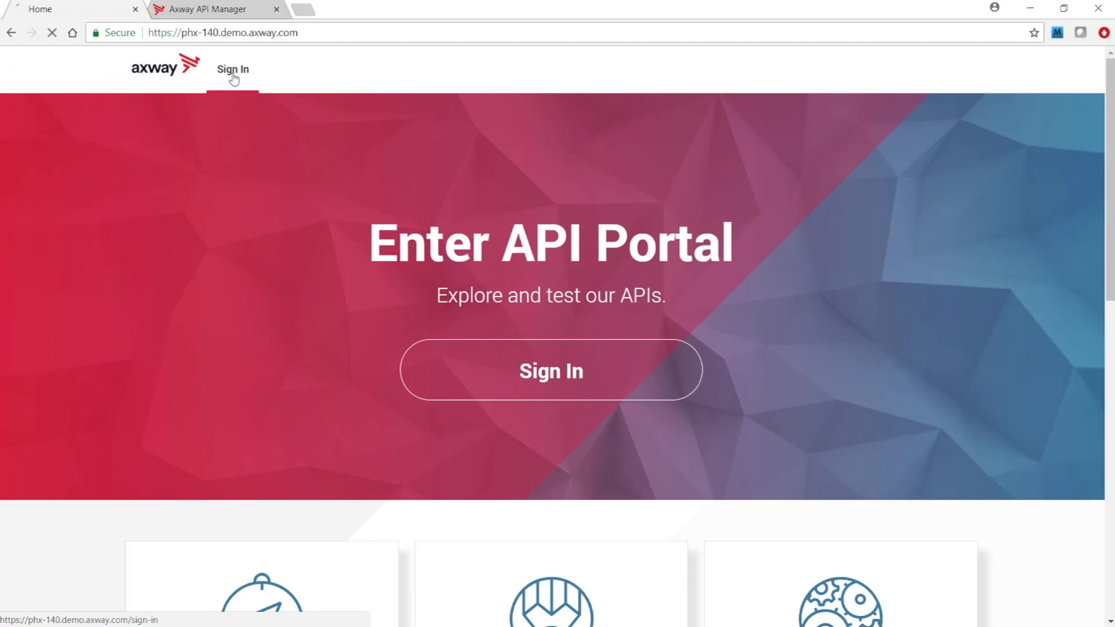
left_click(232, 70)
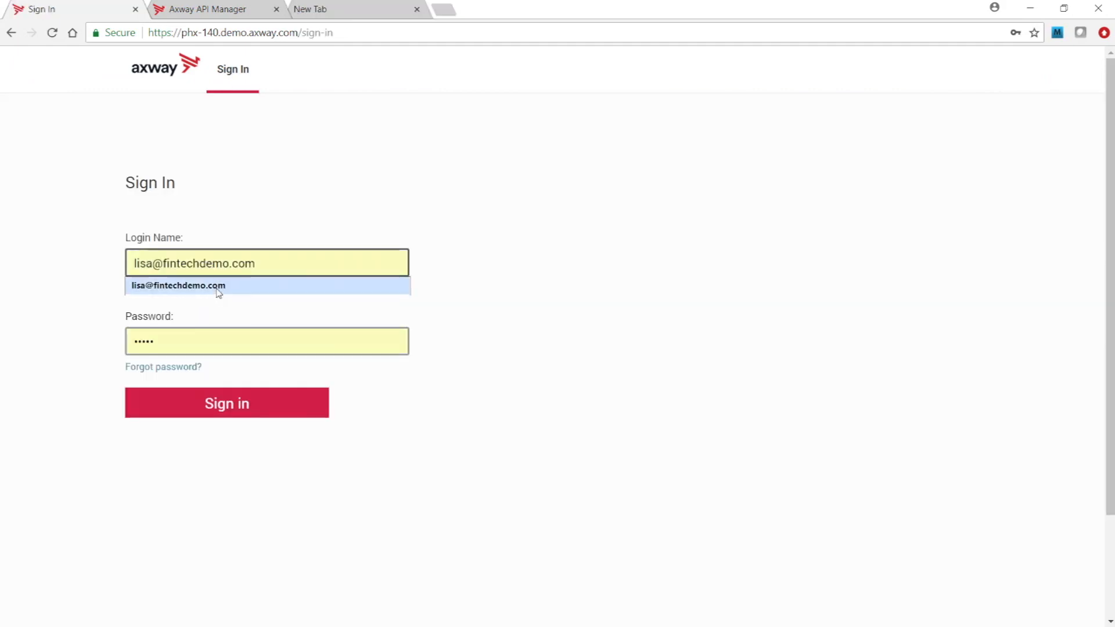
left_click(267, 341)
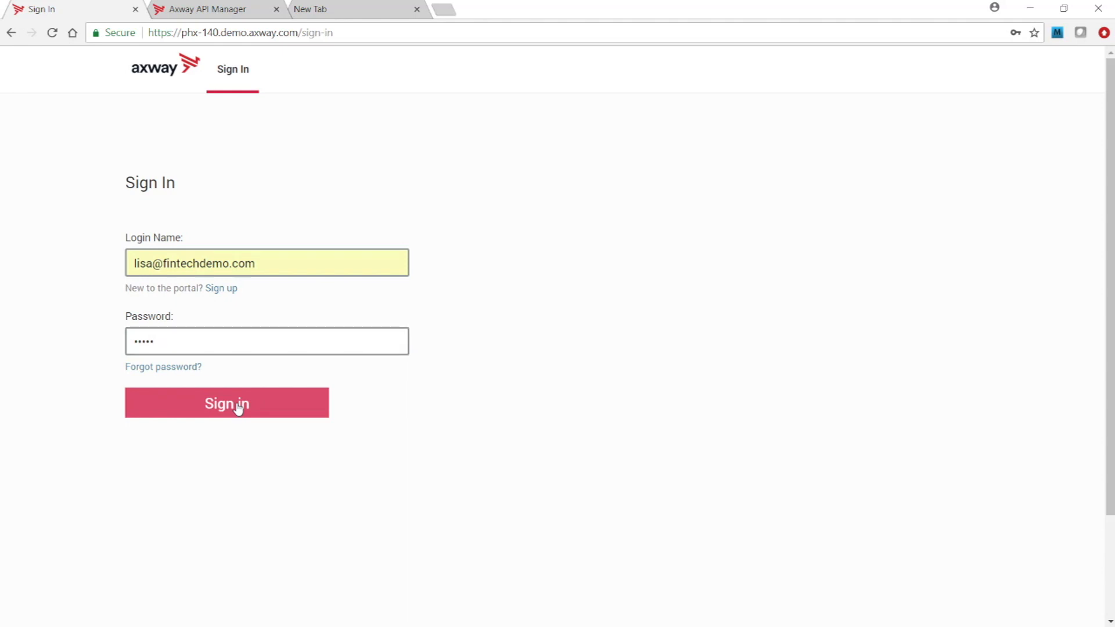
left_click(227, 403)
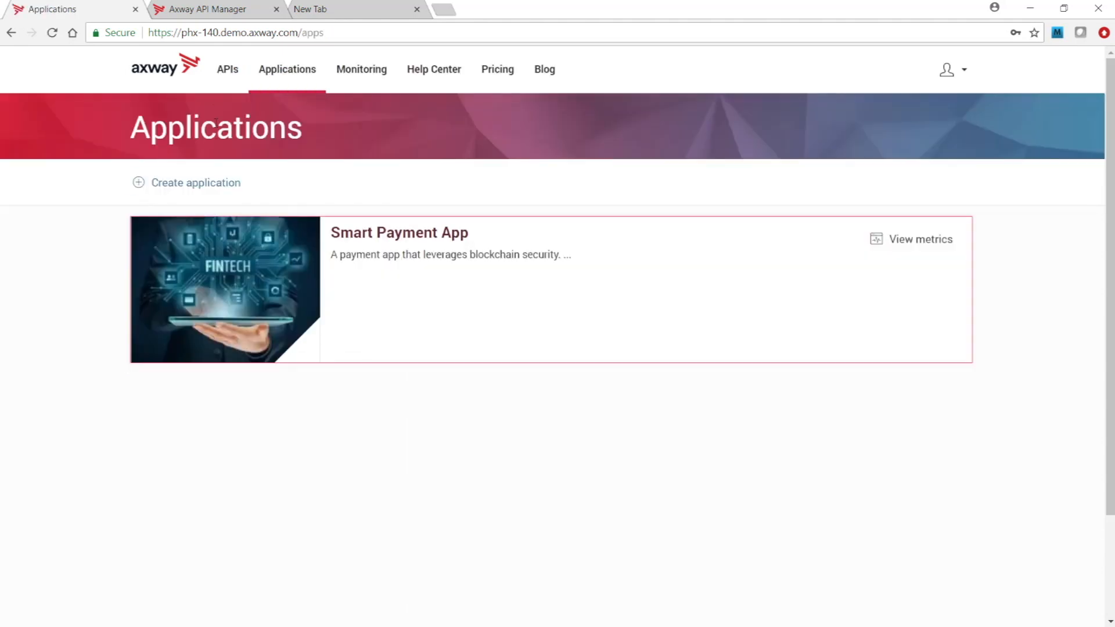
left_click(227, 69)
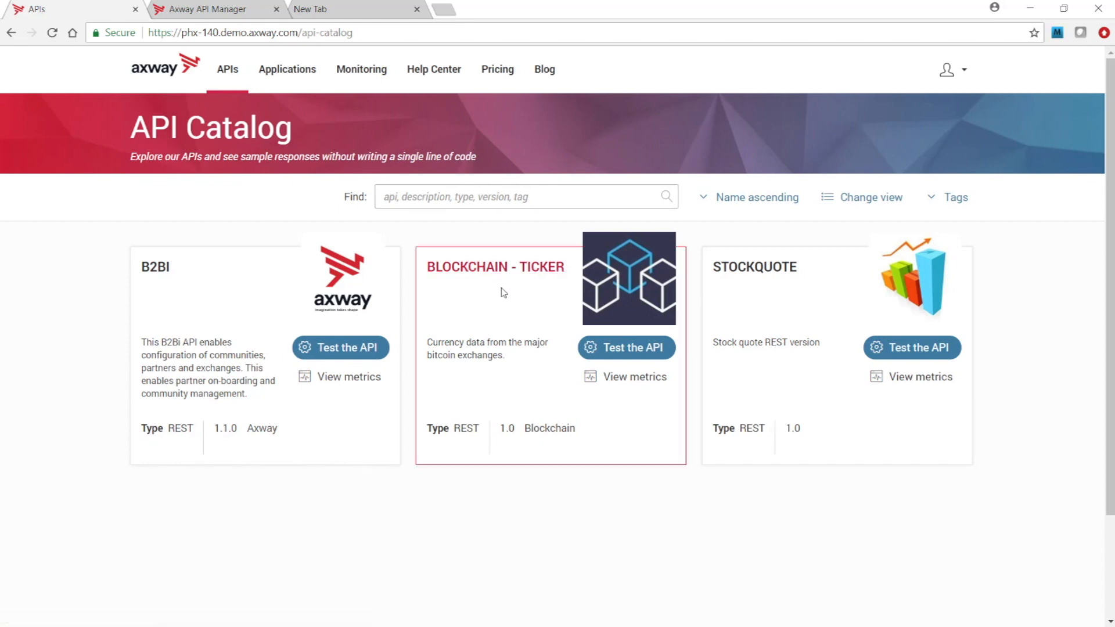
mouse_move(558, 307)
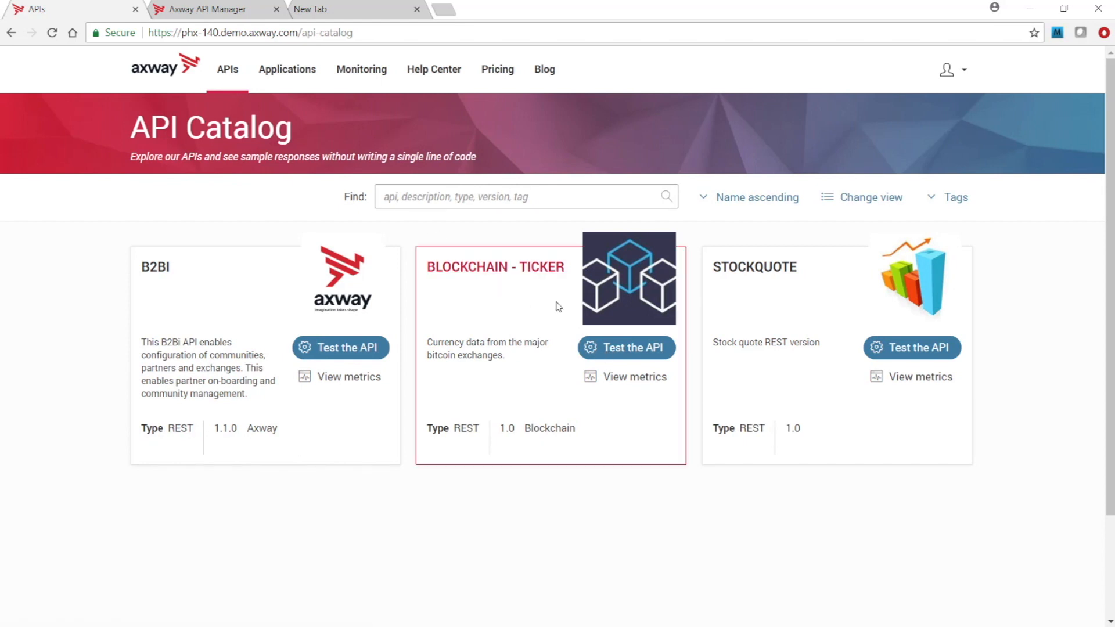
- Open Blockchain - Ticker for testing with the Smart Payment App API key
left_click(625, 348)
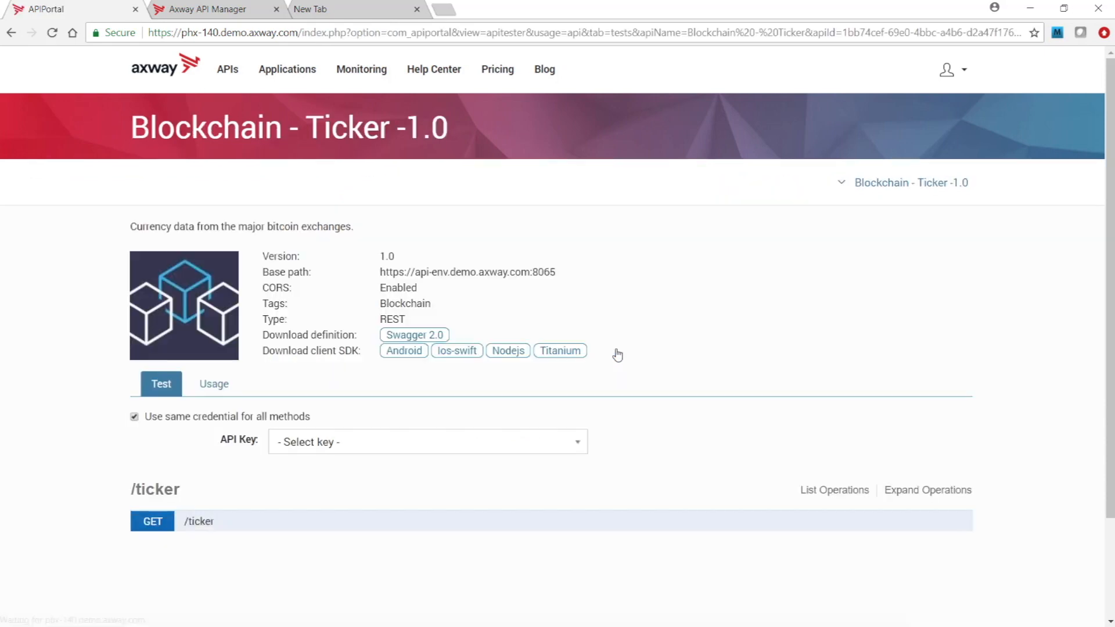
left_click(199, 522)
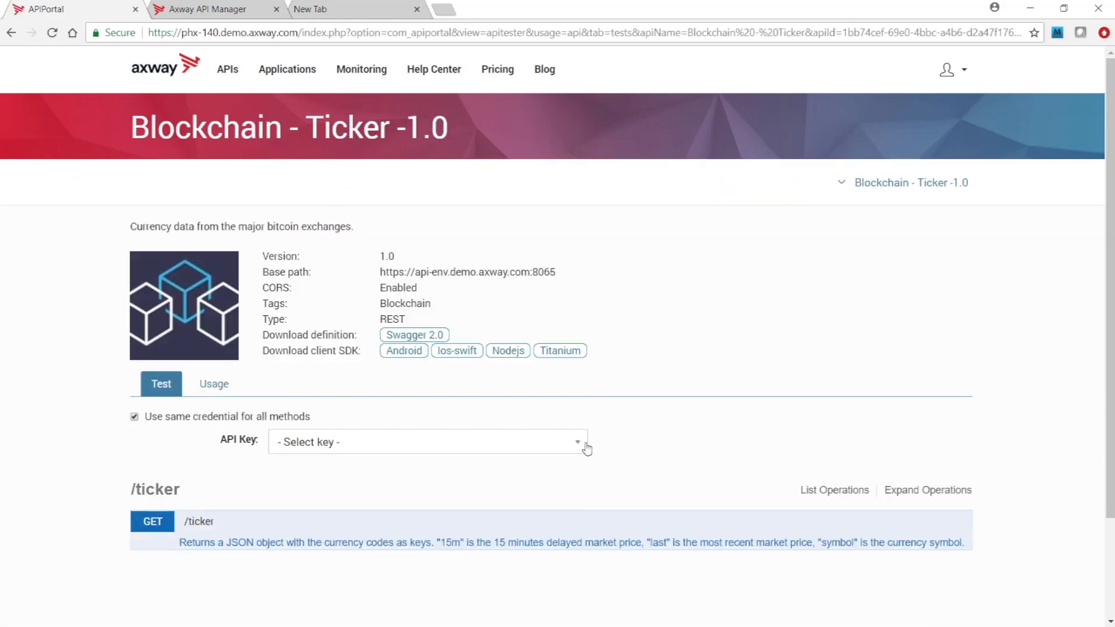
left_click(427, 441)
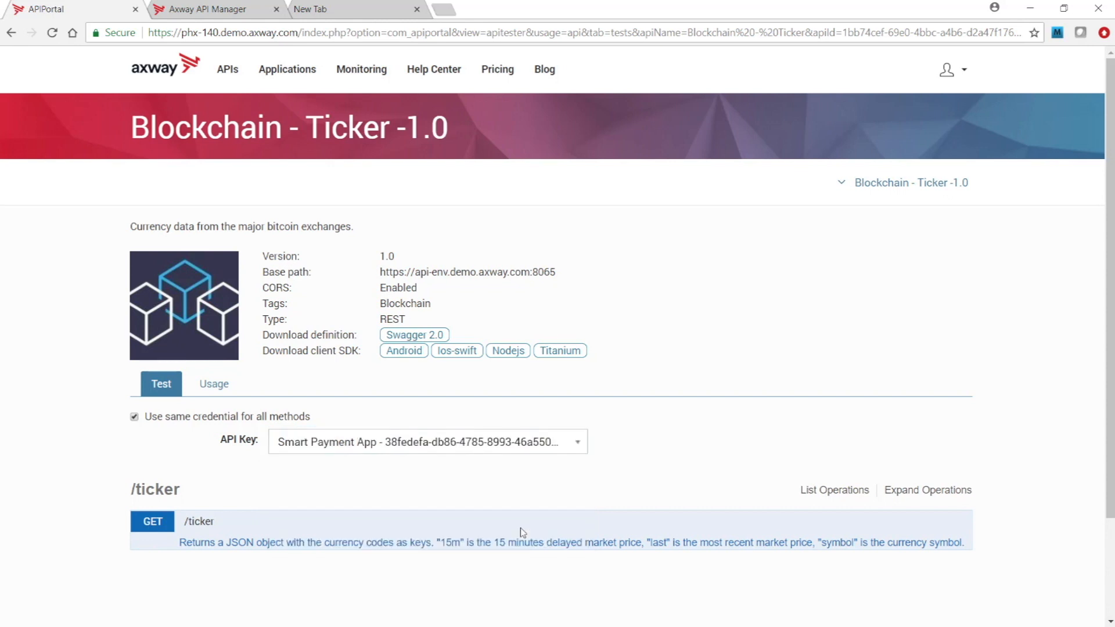
- Try out GET /ticker and review the 200 response of currency prices
scroll("down", 3)
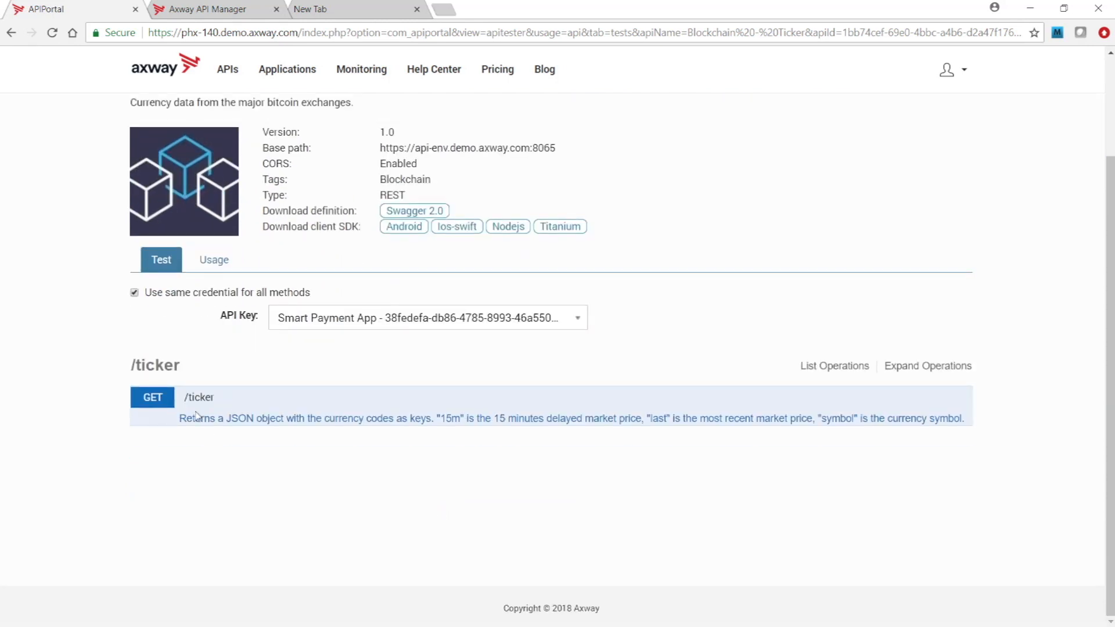
left_click(198, 396)
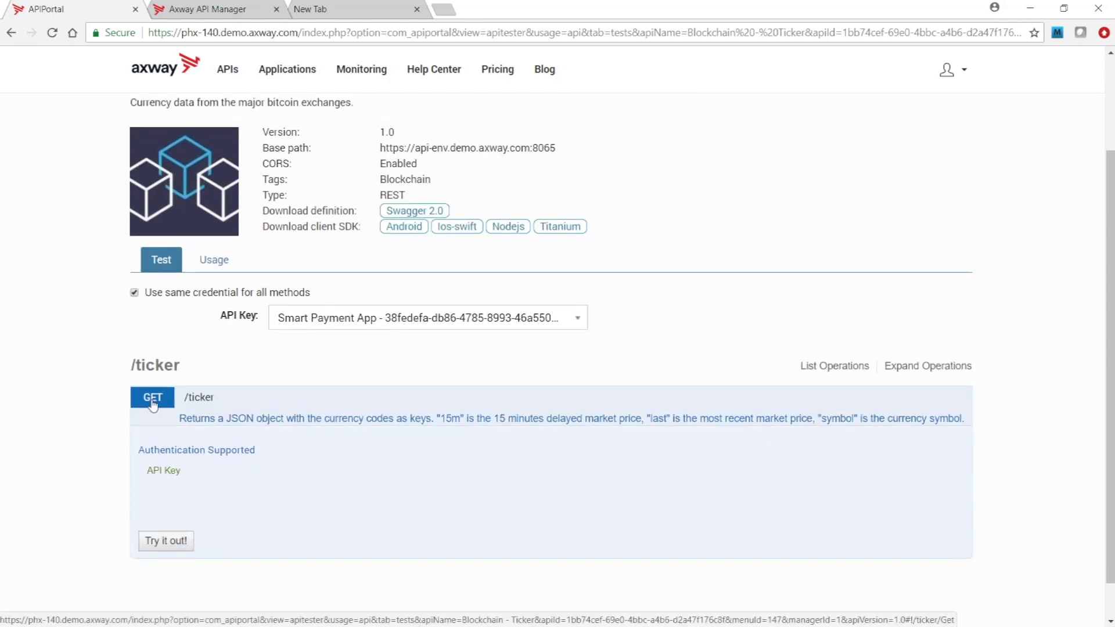
left_click(165, 540)
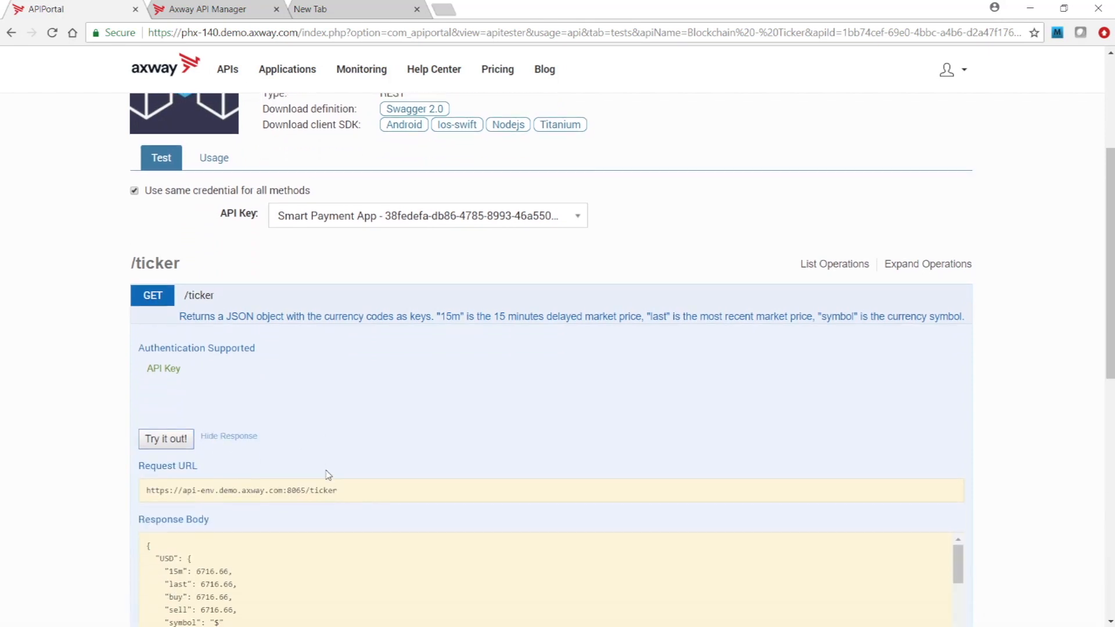
scroll("down", 3)
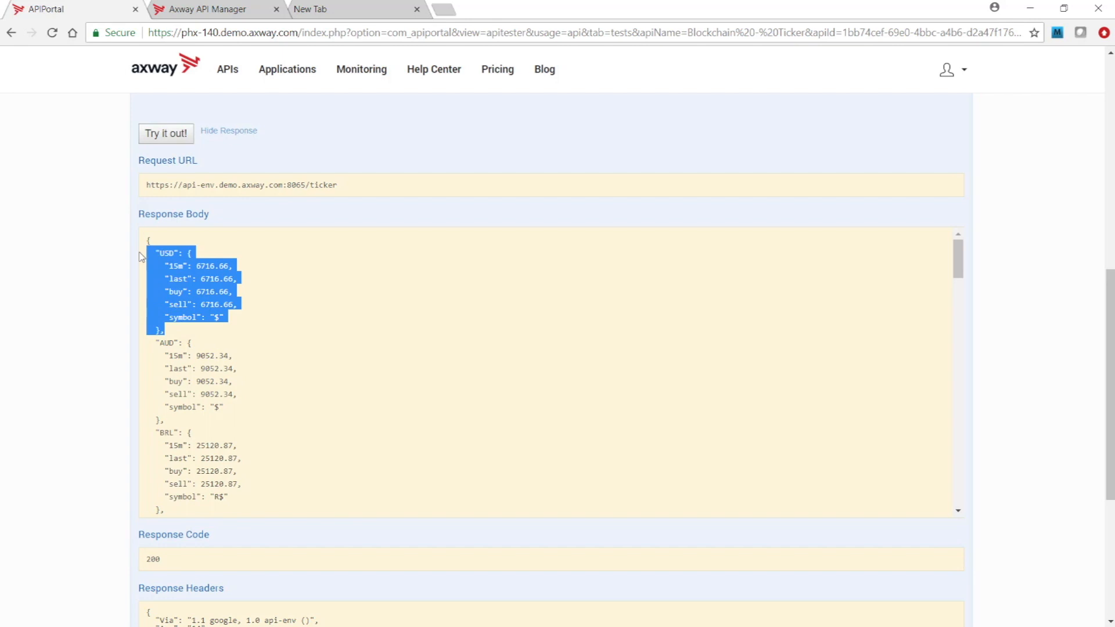
mouse_move(523, 306)
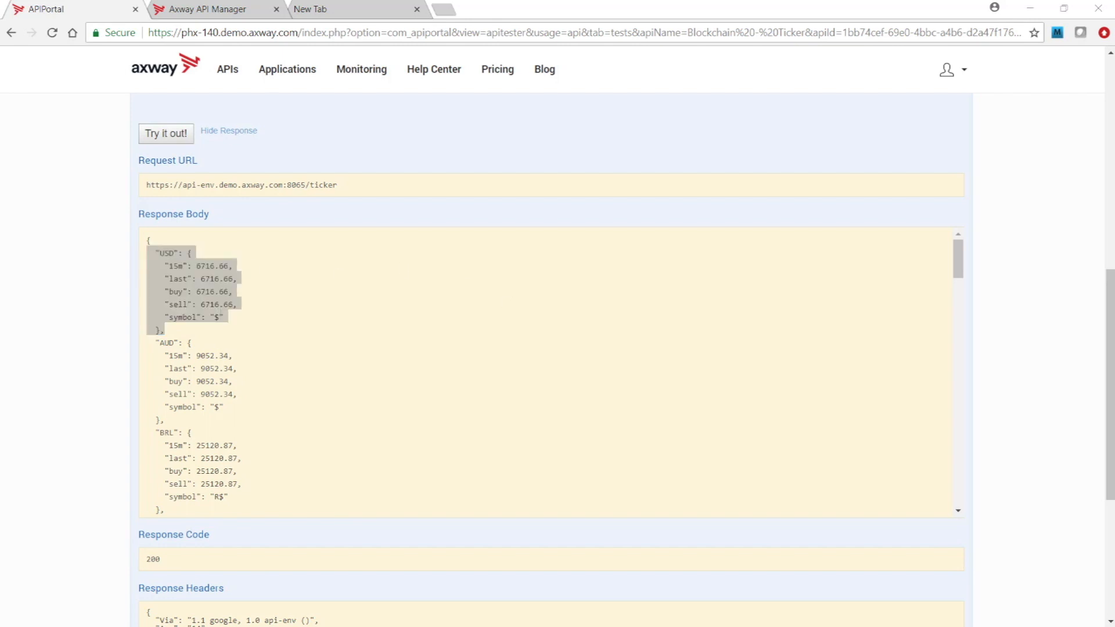
scroll("down", 3)
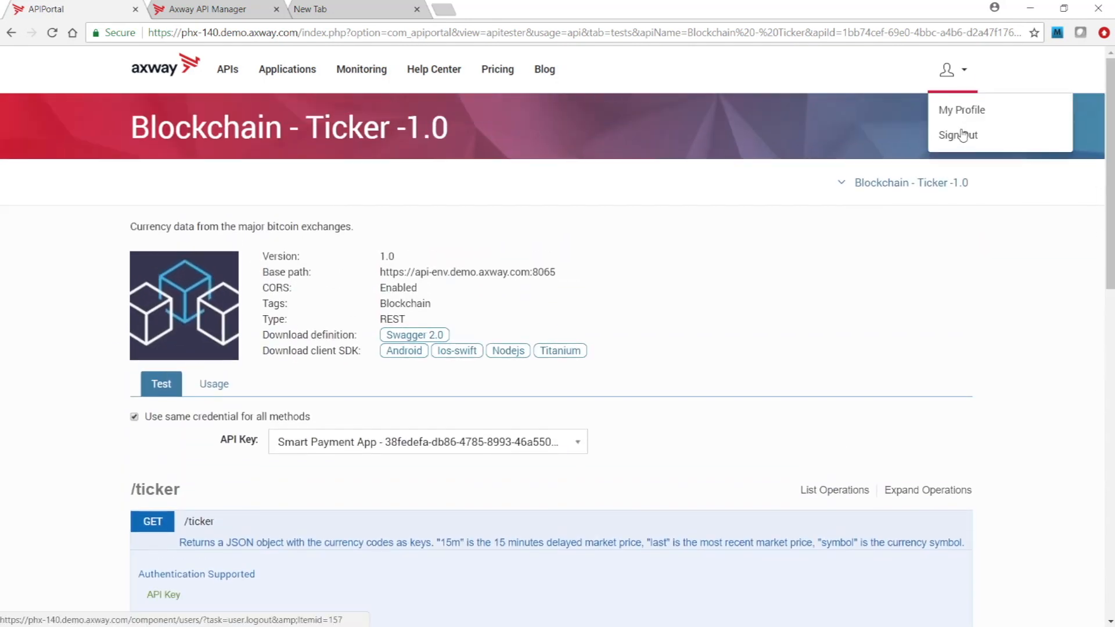
- Sign out of FinTech and log in with the healthcare account
left_click(957, 135)
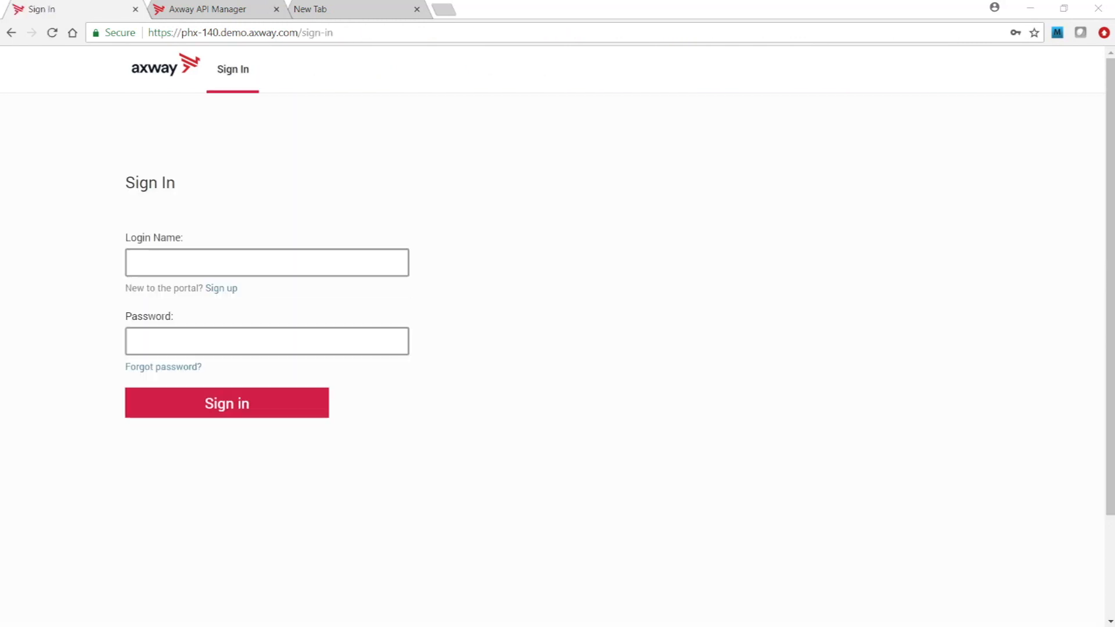
type("•••")
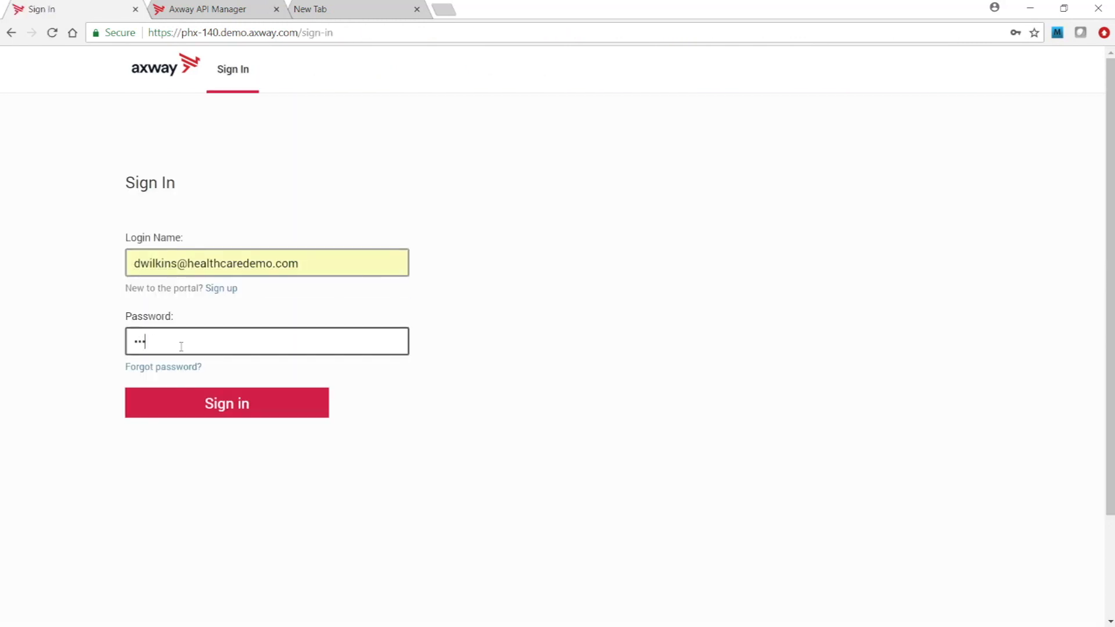
left_click(226, 403)
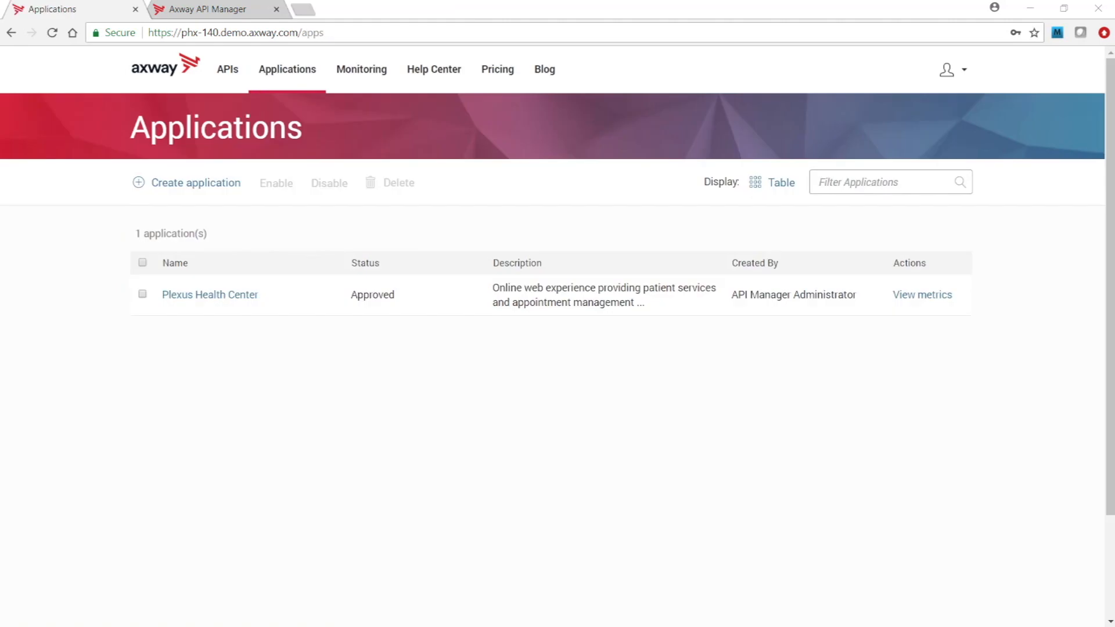
- Check the profile's organization, then view the Healthcare Provider API catalog
left_click(947, 70)
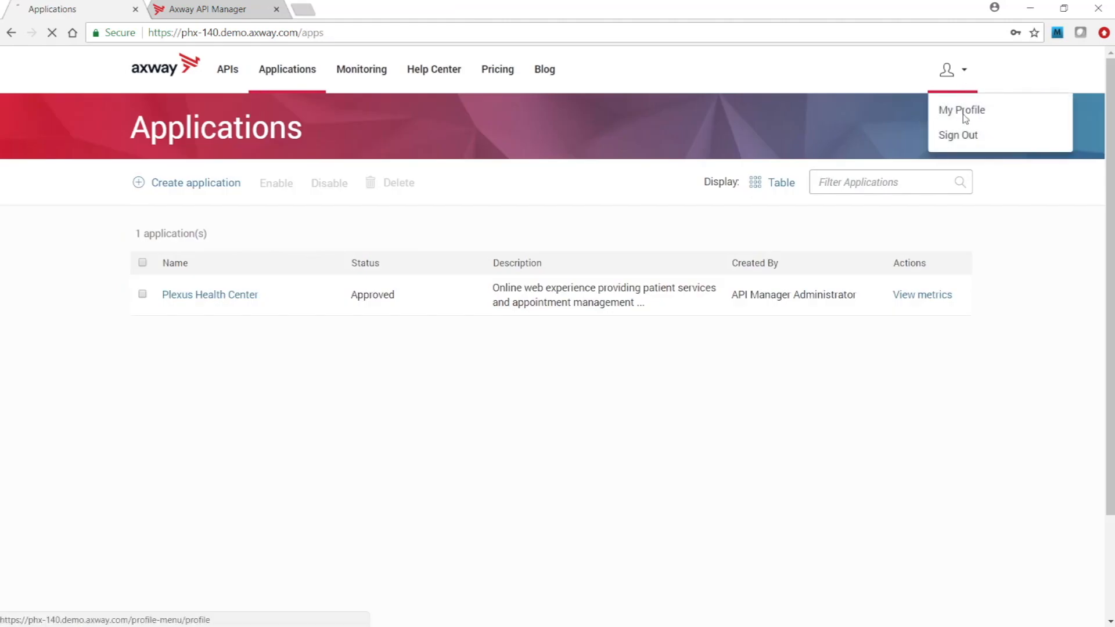
left_click(961, 110)
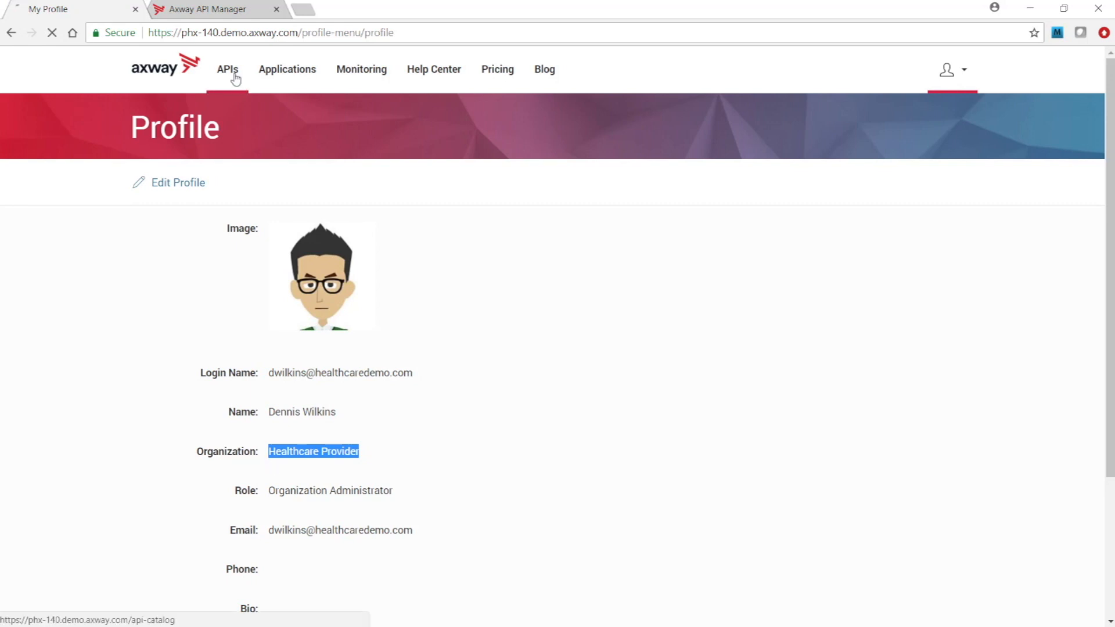
left_click(227, 69)
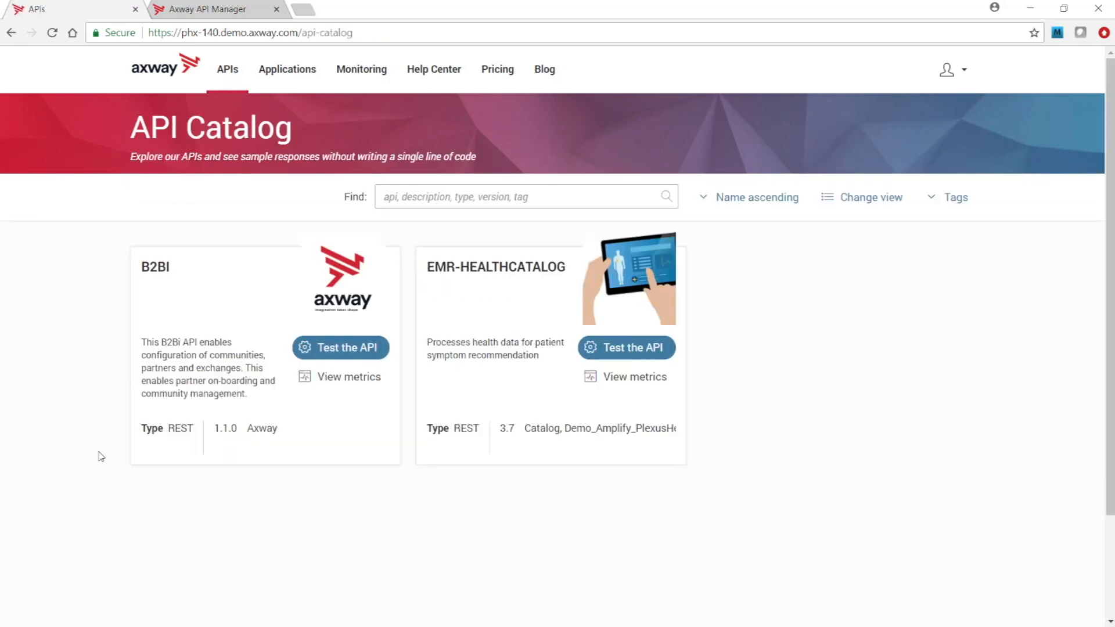